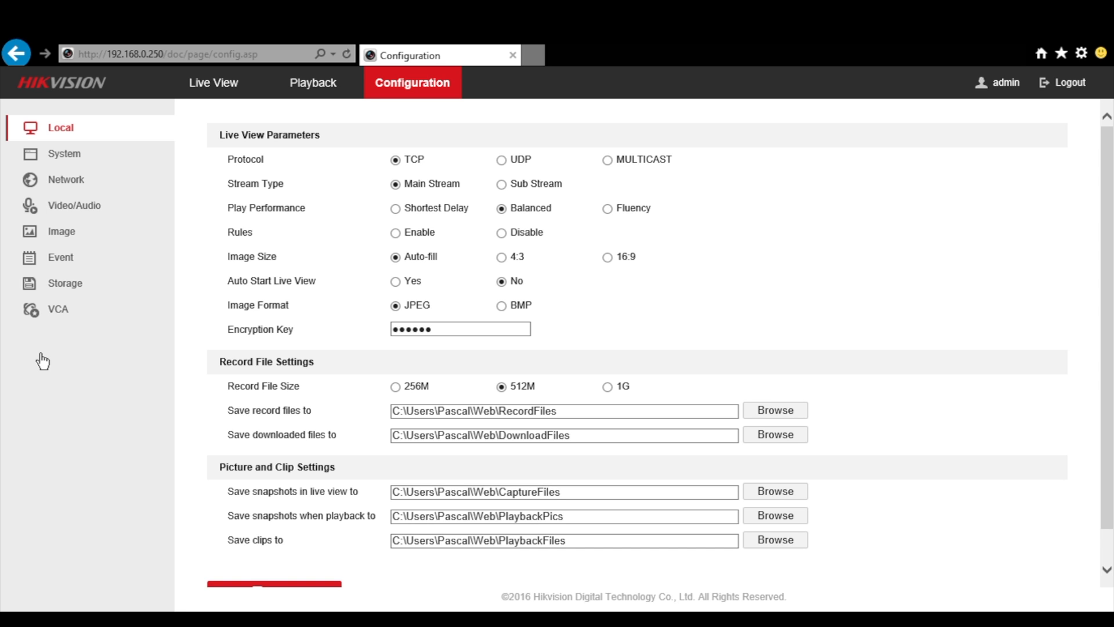
# Show the device's TCP/IP settings with static IP 192.168.0.250, gateway 192.168.0.1 and DNS 192.168.0.1 / 8.8.8.8
pyautogui.click(66, 178)
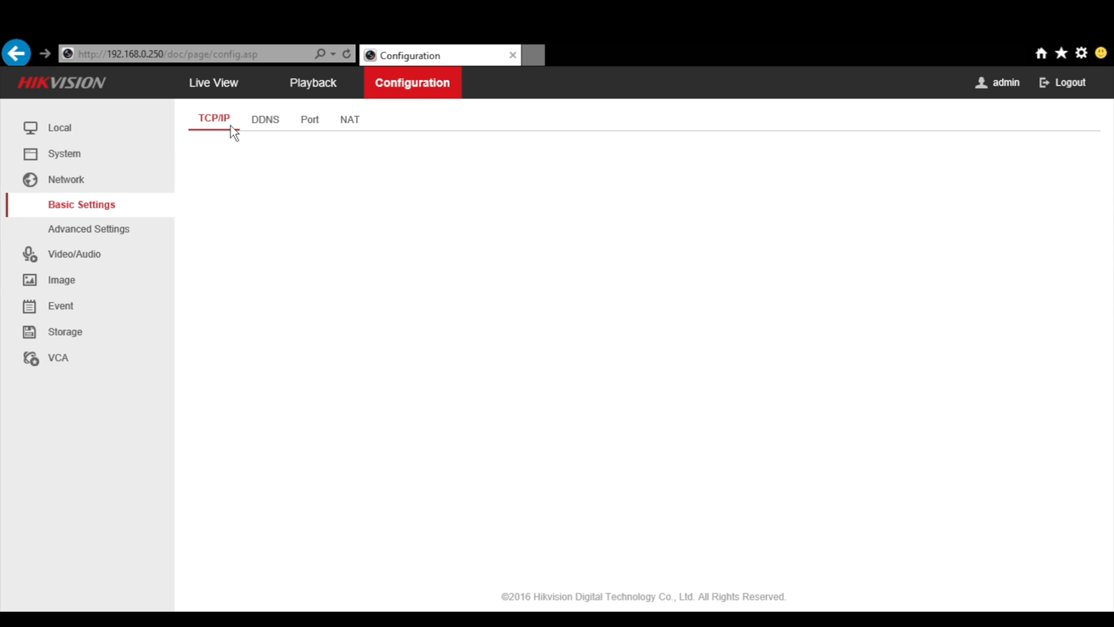
pyautogui.click(214, 118)
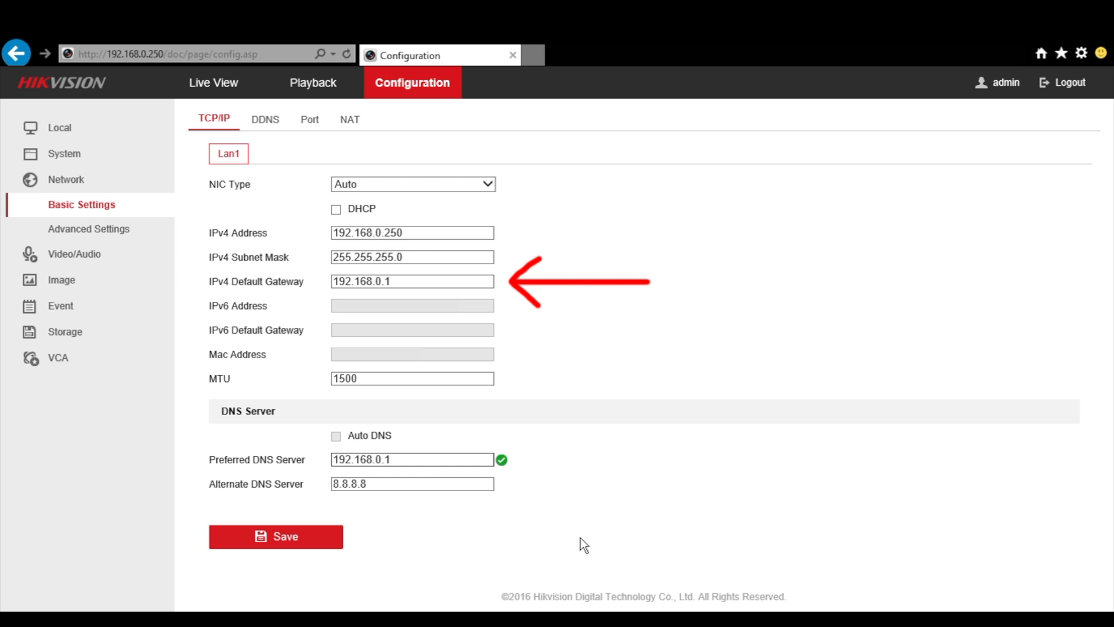
pyautogui.moveTo(411, 475)
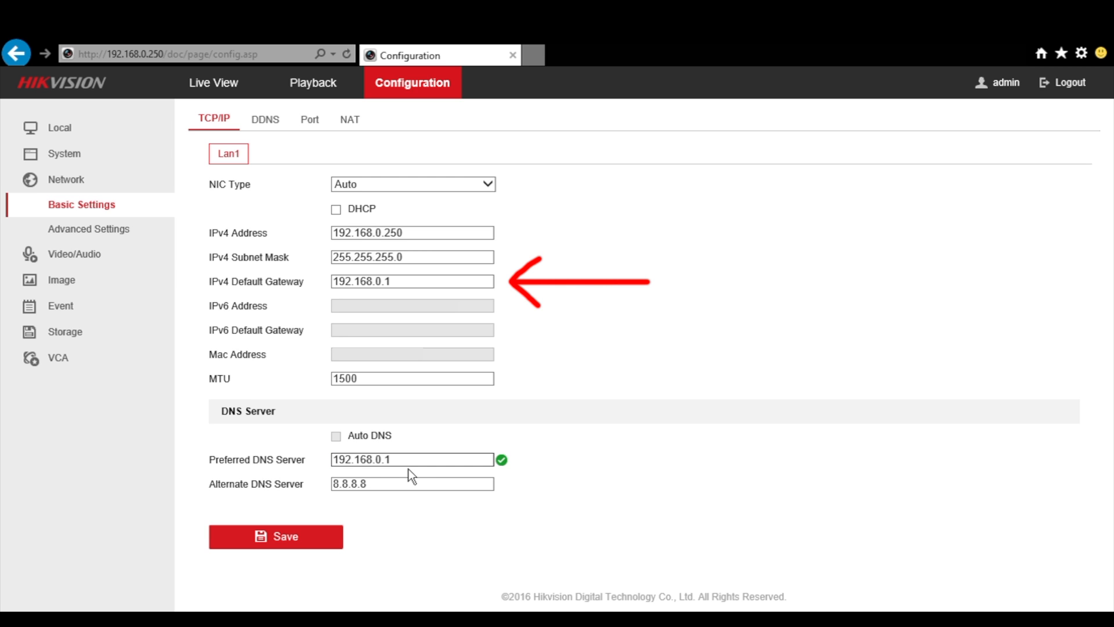
pyautogui.moveTo(397, 470)
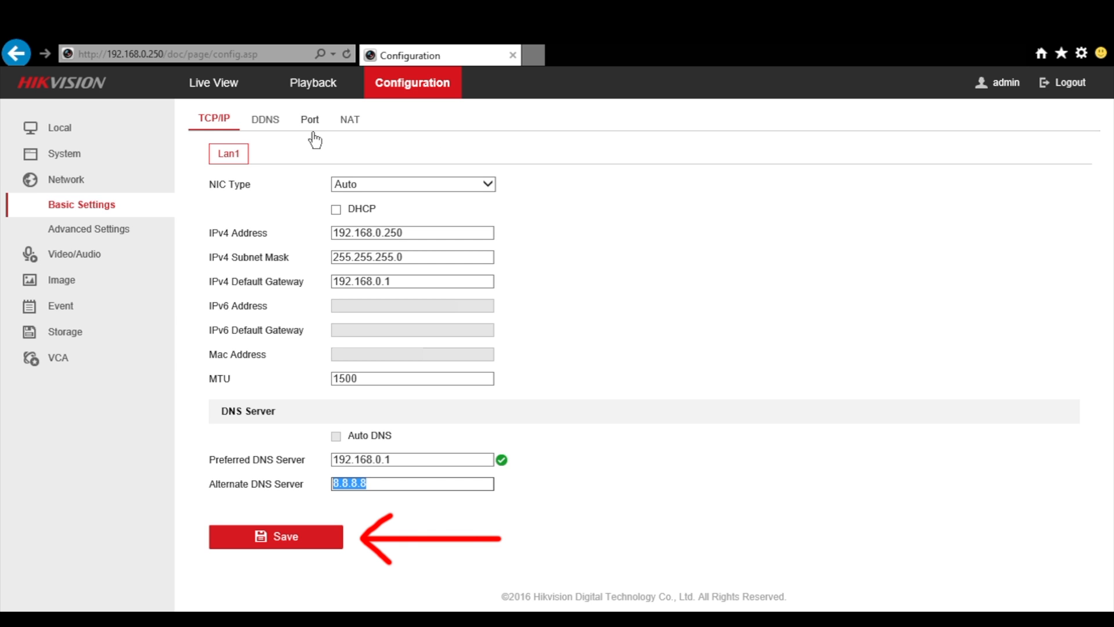
# Review the port settings: HTTP 80, RTSP 10554, HTTPS 443 and server port 8000
pyautogui.click(310, 119)
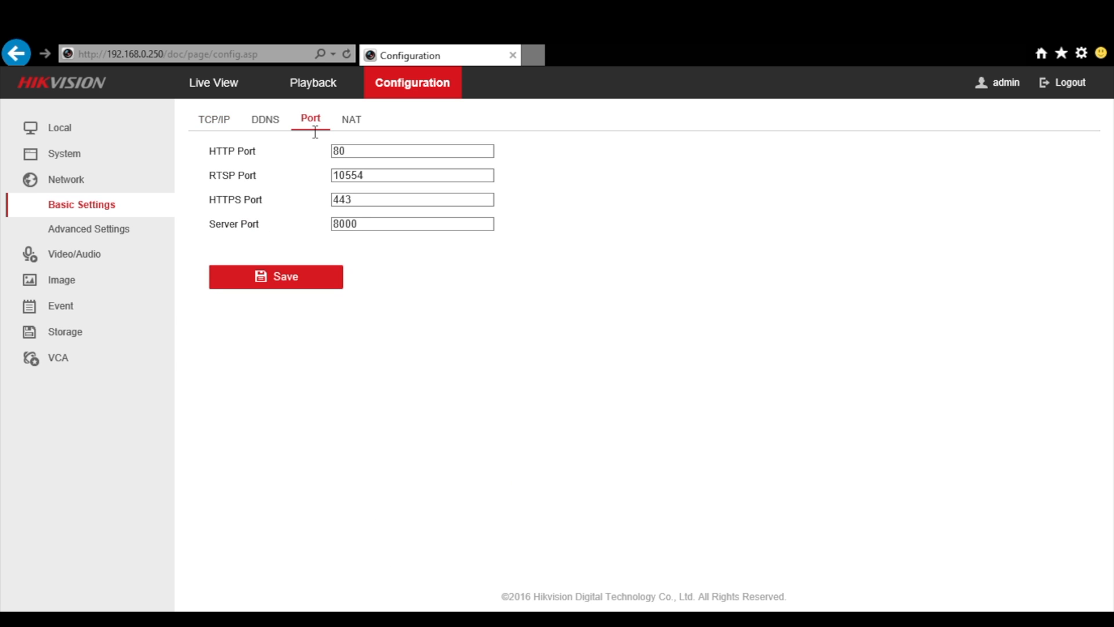
pyautogui.click(411, 176)
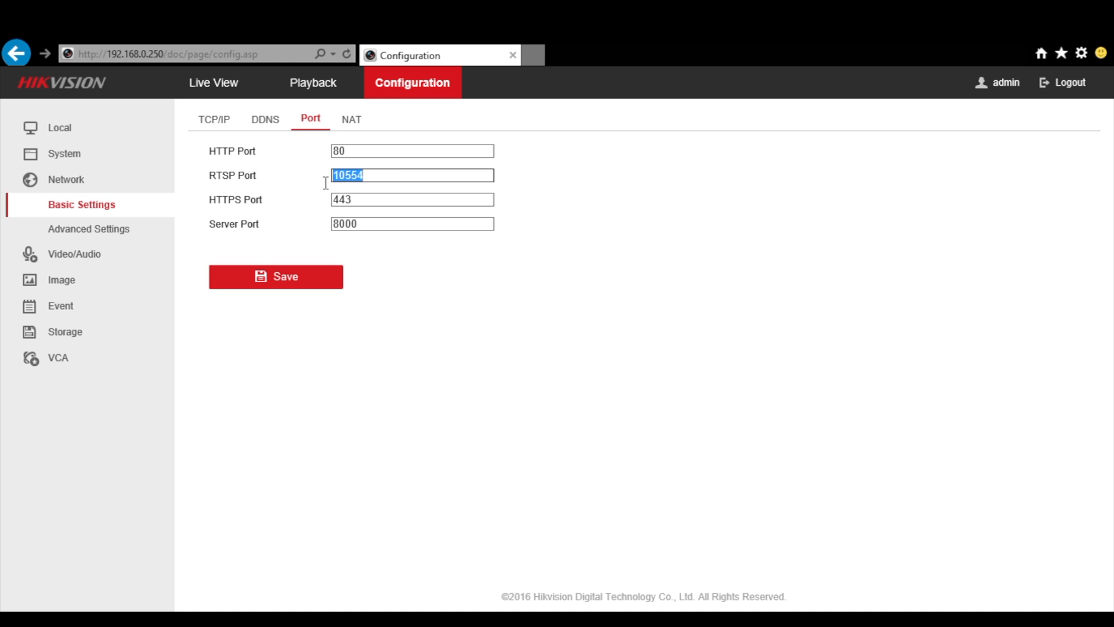
pyautogui.moveTo(328, 191)
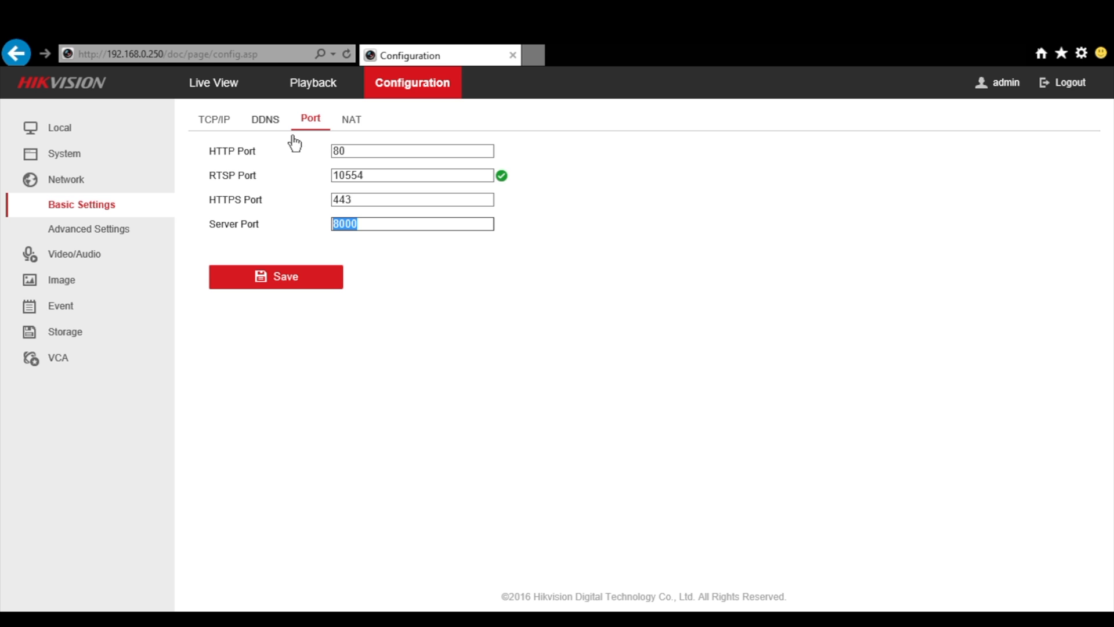
# Enable DDNS with type HiDDNS, domain 'yourdomain' and save the settings
pyautogui.click(264, 118)
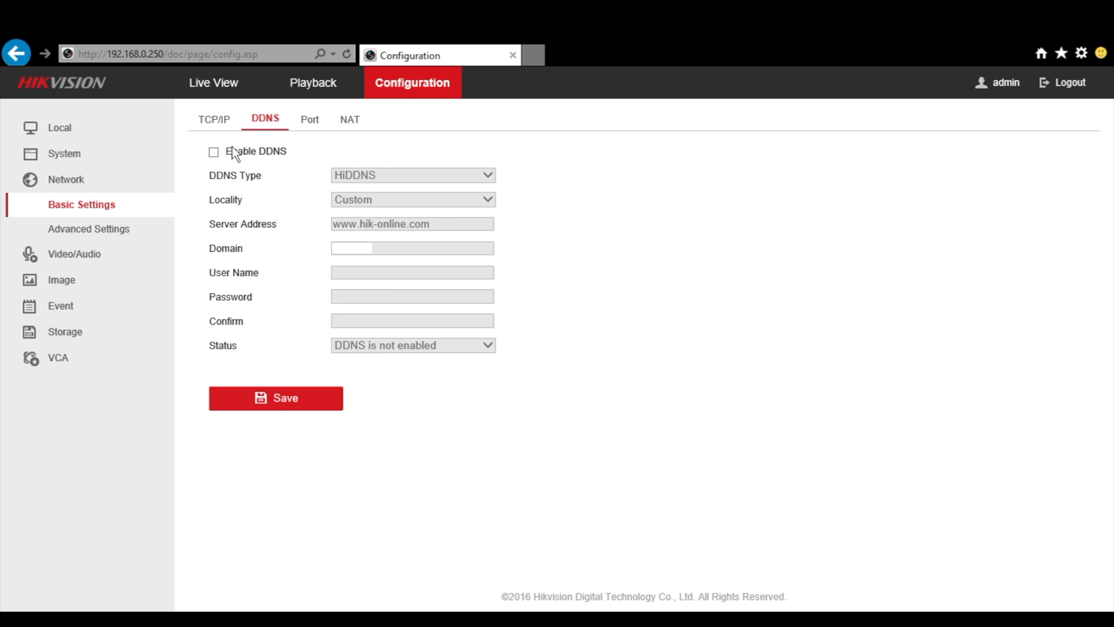
pyautogui.click(214, 151)
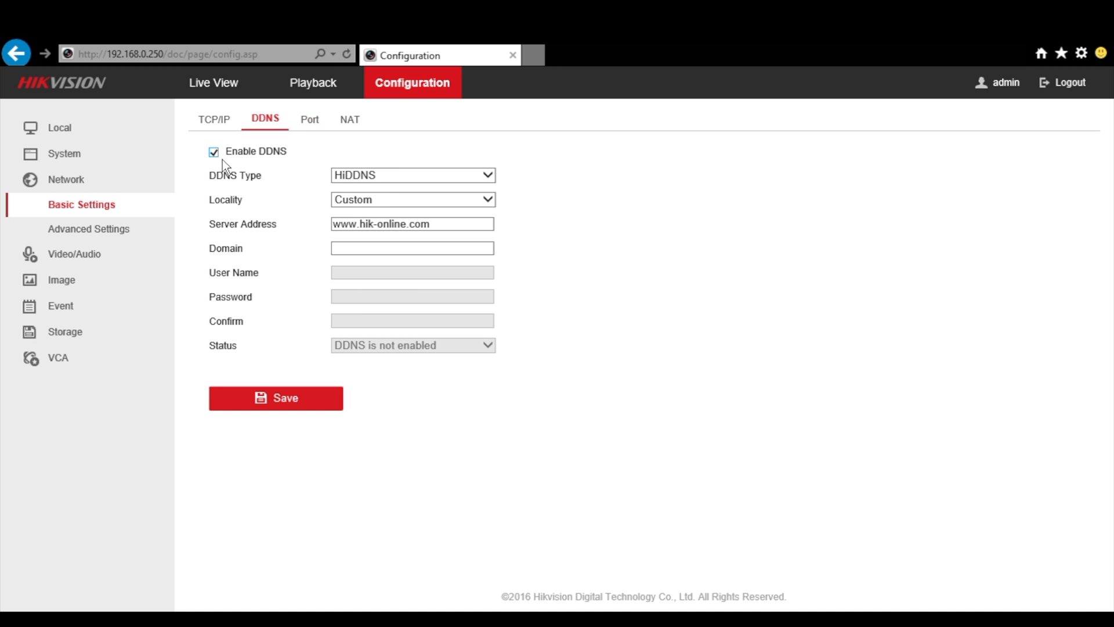
pyautogui.click(412, 176)
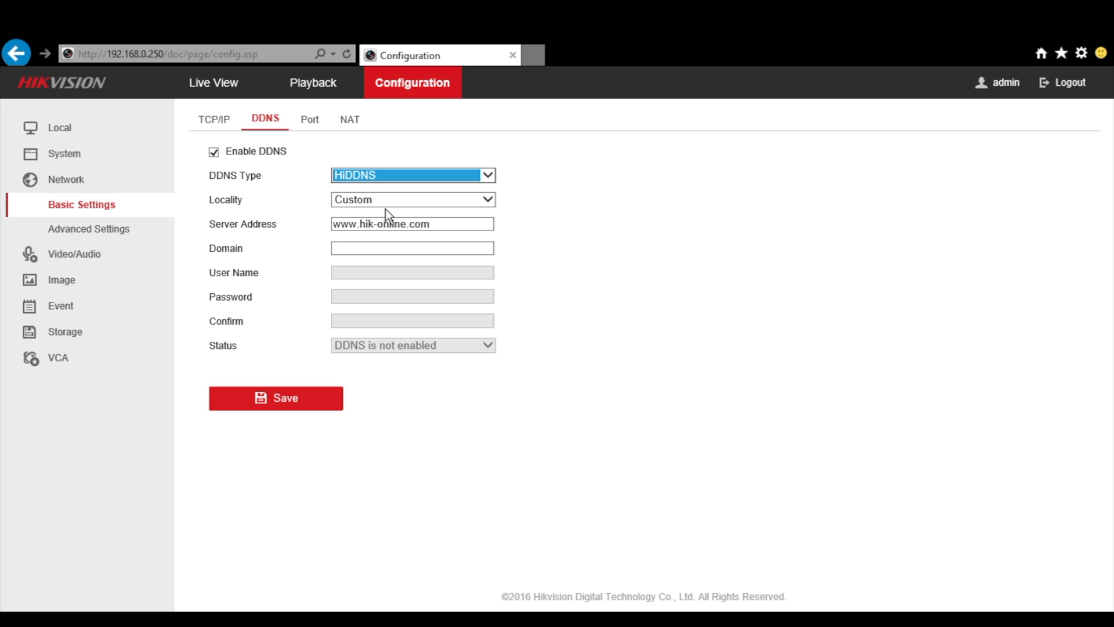
pyautogui.moveTo(392, 217)
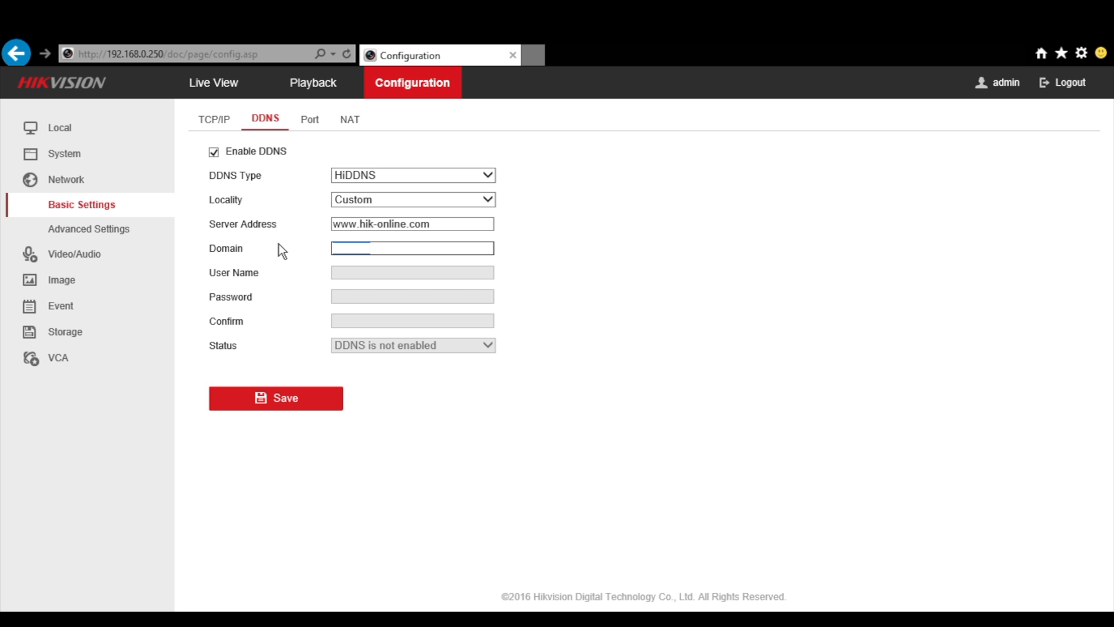
pyautogui.write('yourdomain')
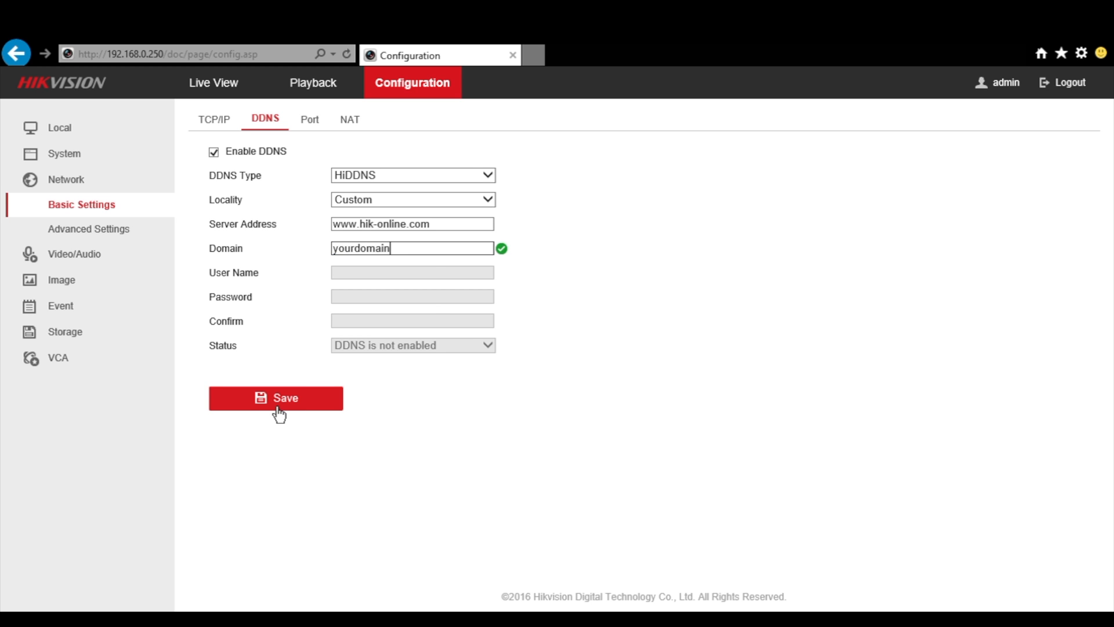
pyautogui.click(277, 397)
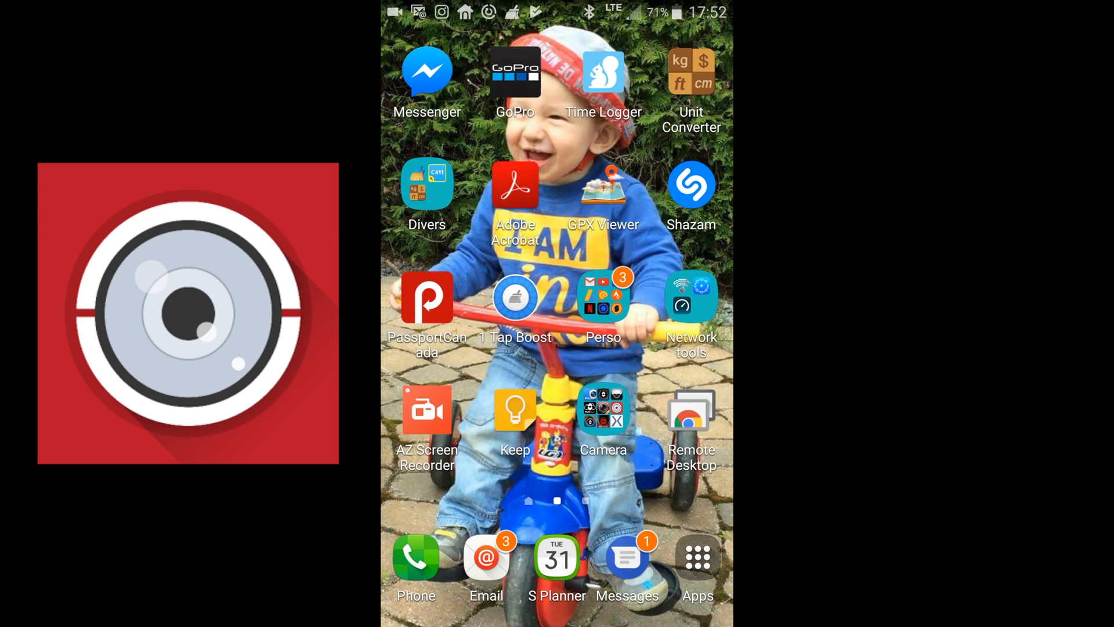
# Launch iVMS-4500 and bring up its Devices list with the add-device choices
pyautogui.click(603, 409)
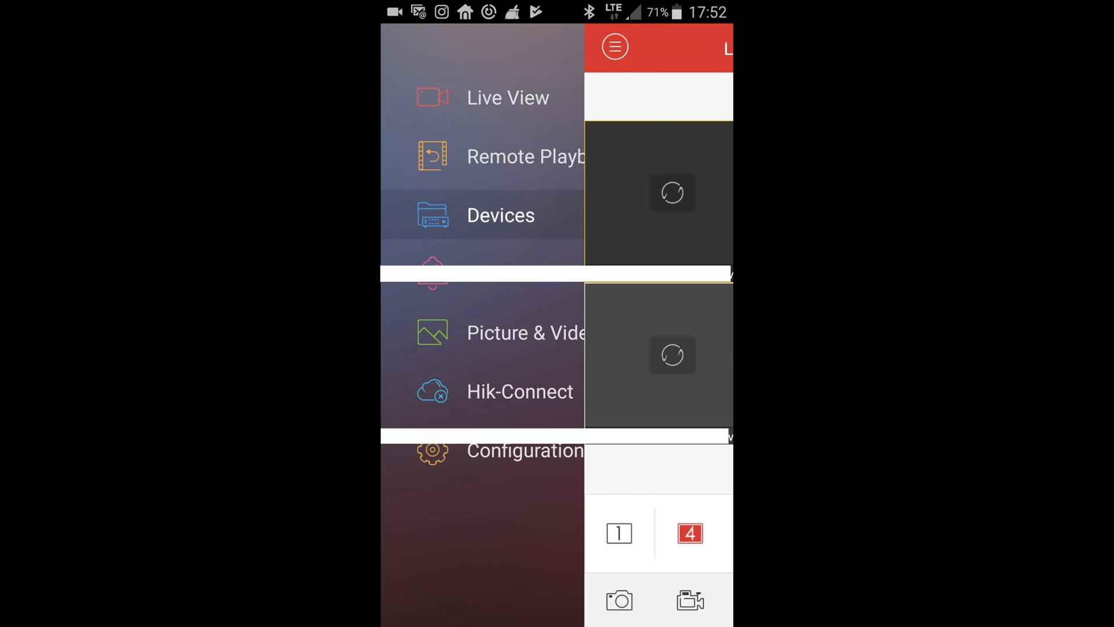
pyautogui.click(701, 46)
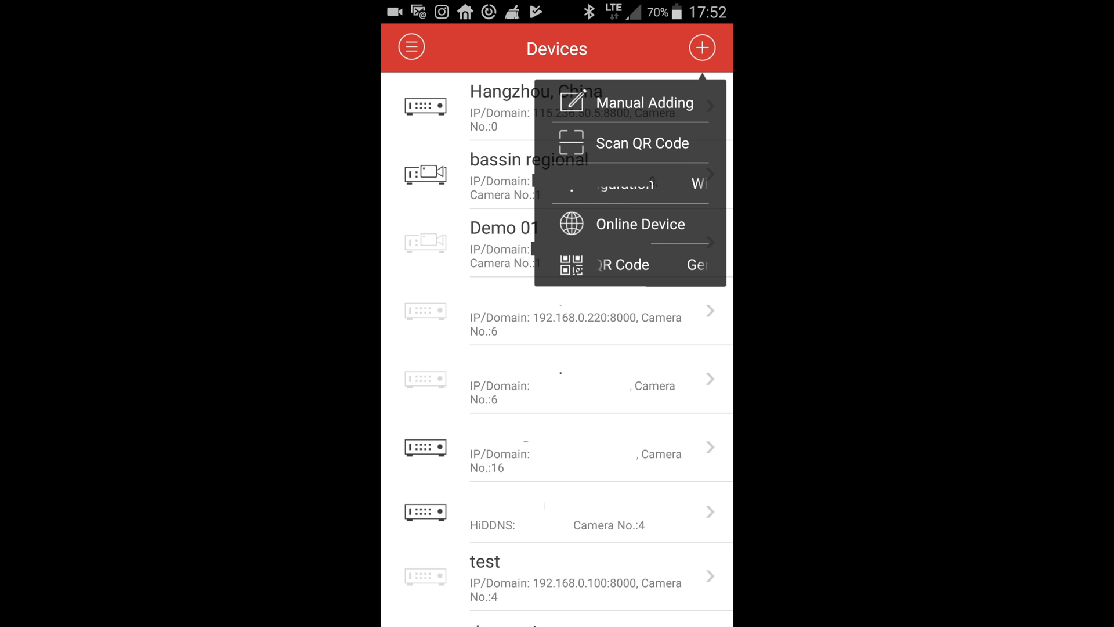
# Manually add a HiDDNS device with alias 'yourname', domain 'yourdomain', user admin and password
pyautogui.click(645, 103)
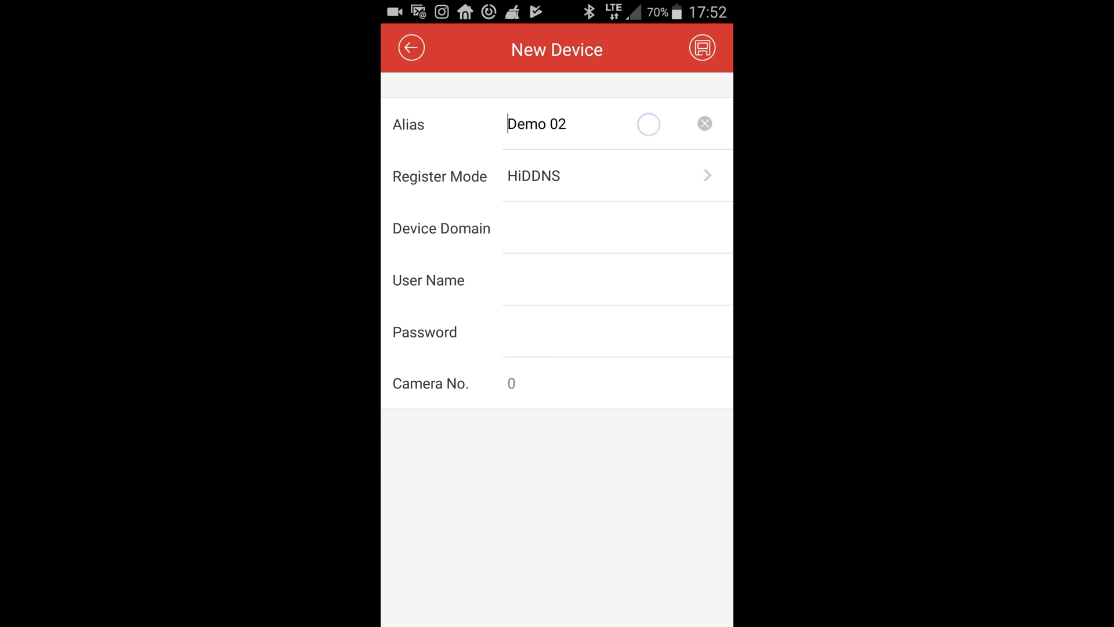
pyautogui.click(705, 124)
pyautogui.write('yourna')
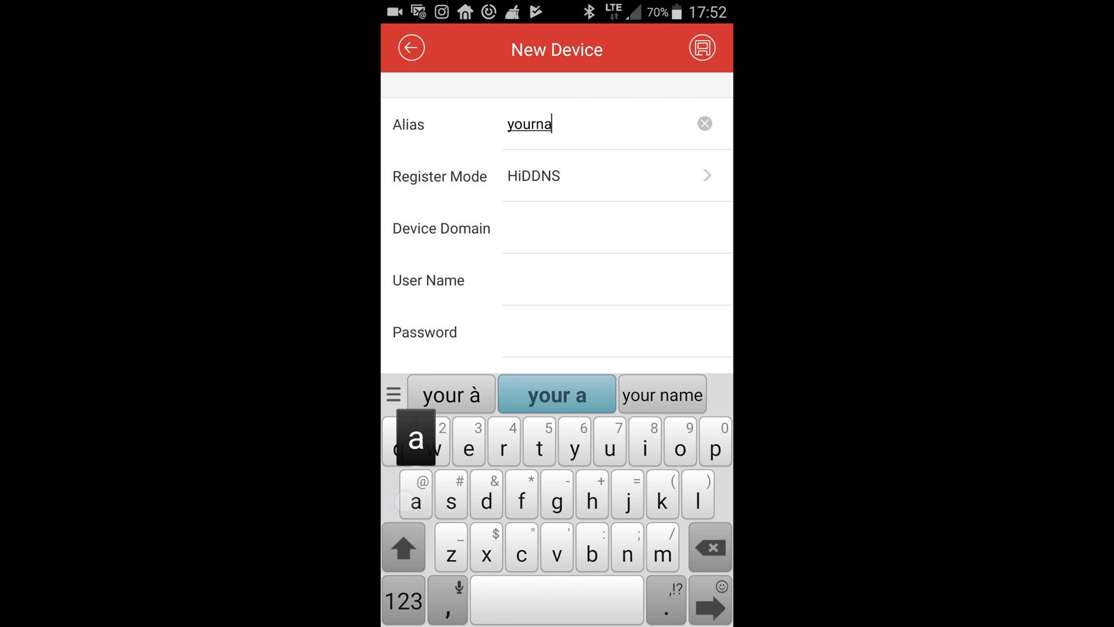
pyautogui.click(615, 175)
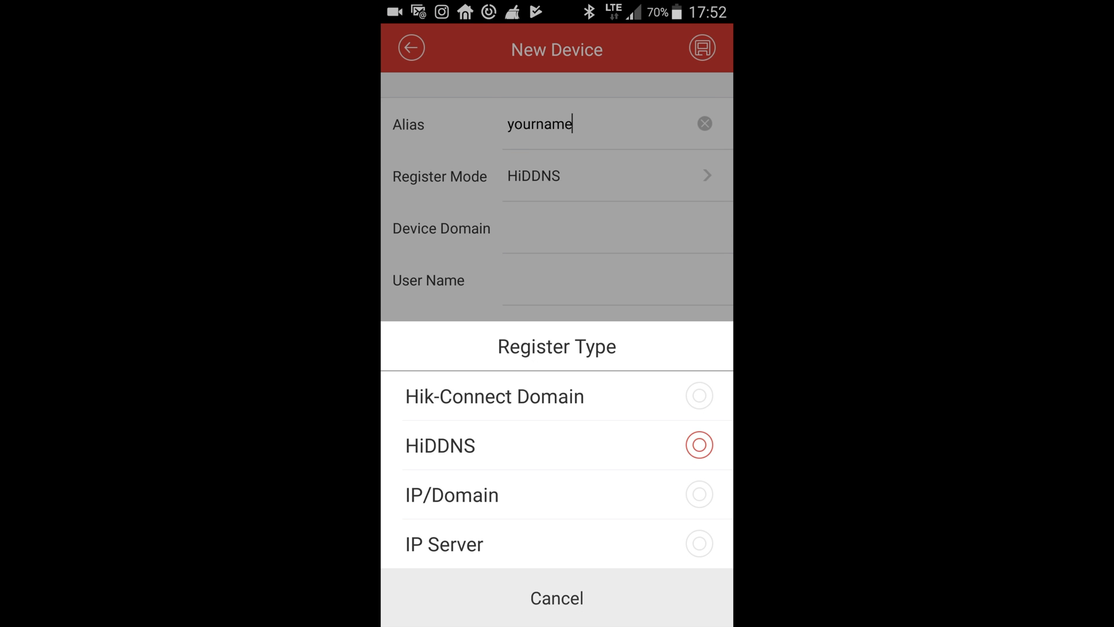
pyautogui.write('yourdomain')
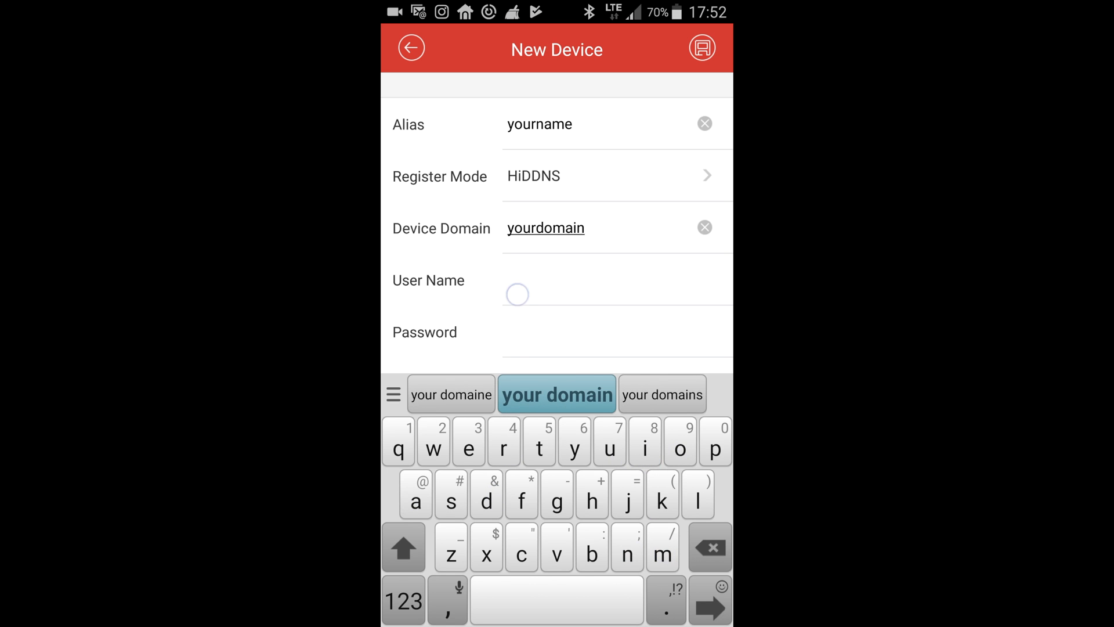
pyautogui.write('admin')
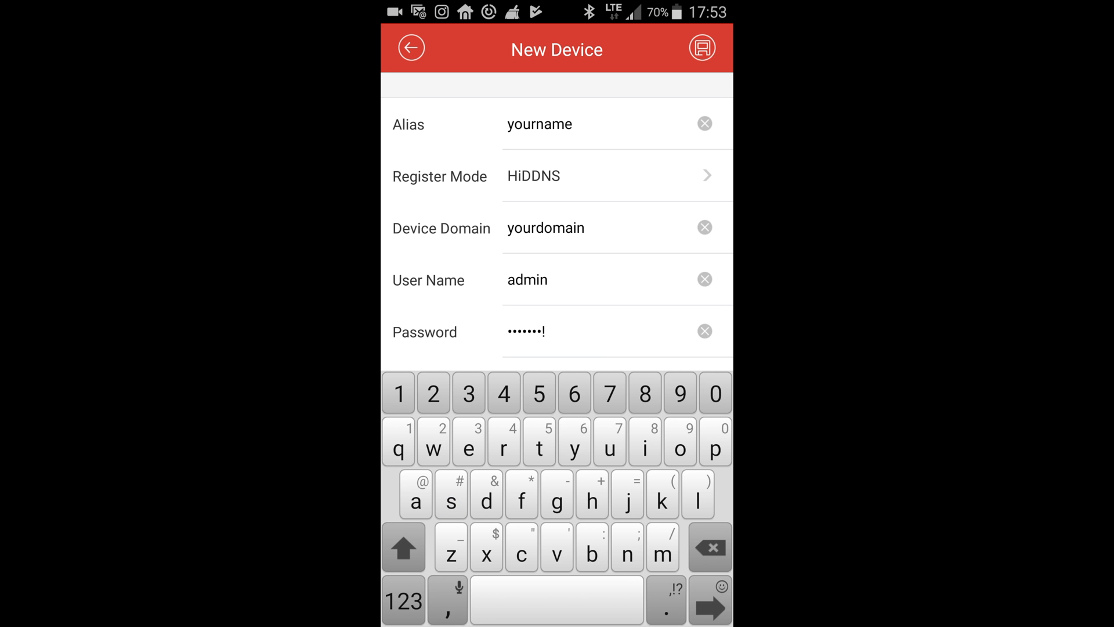
pyautogui.click(701, 48)
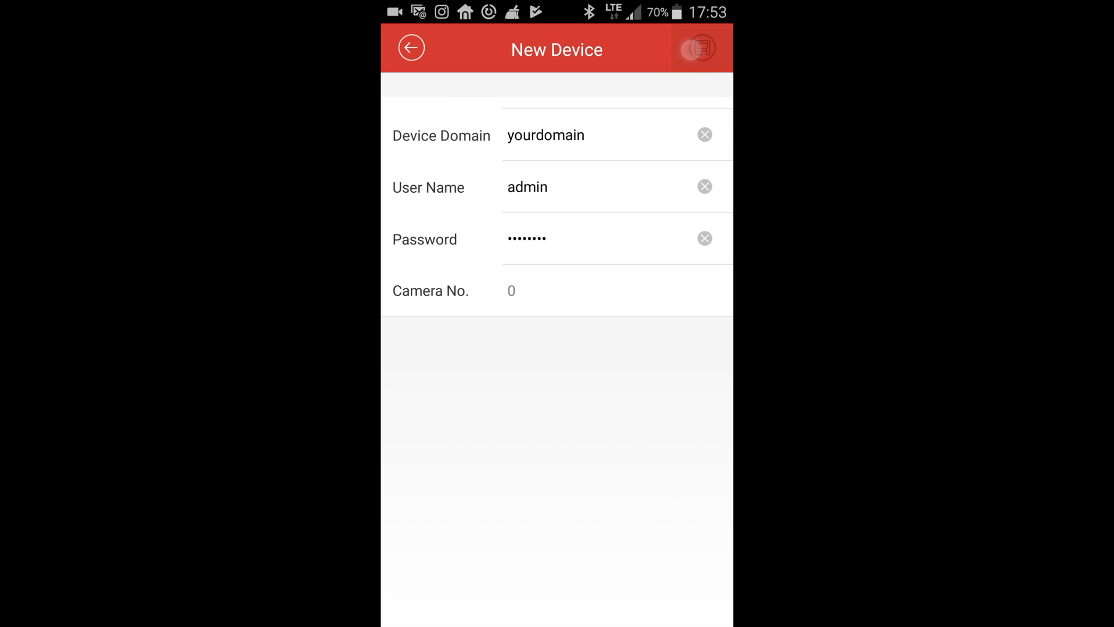
# Save the yourname device and start live view of its four camera feeds
pyautogui.click(702, 49)
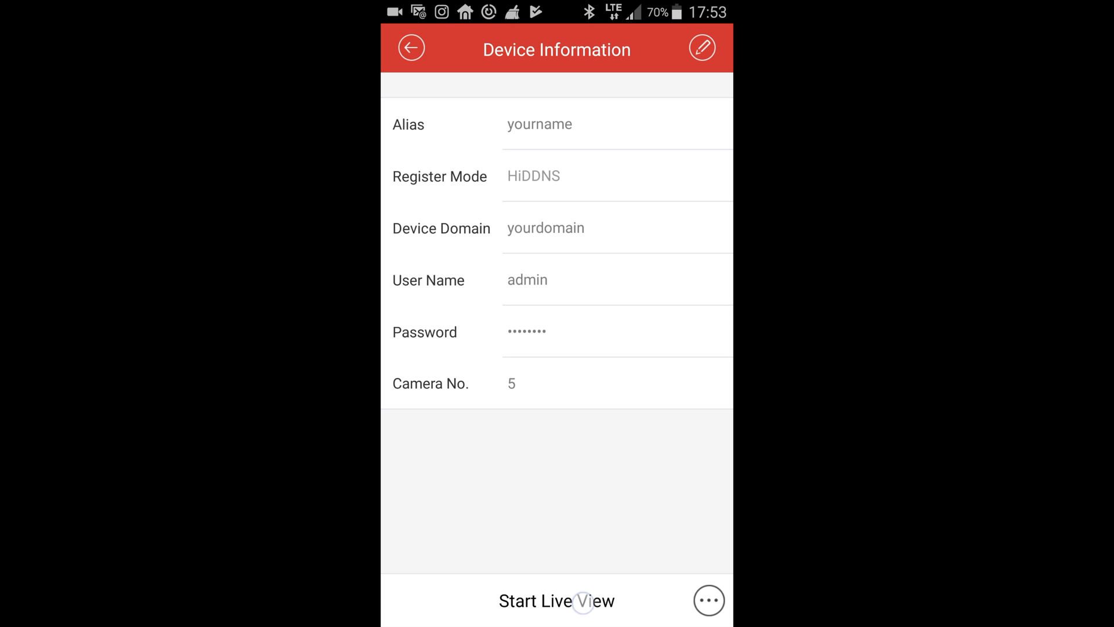
pyautogui.click(556, 600)
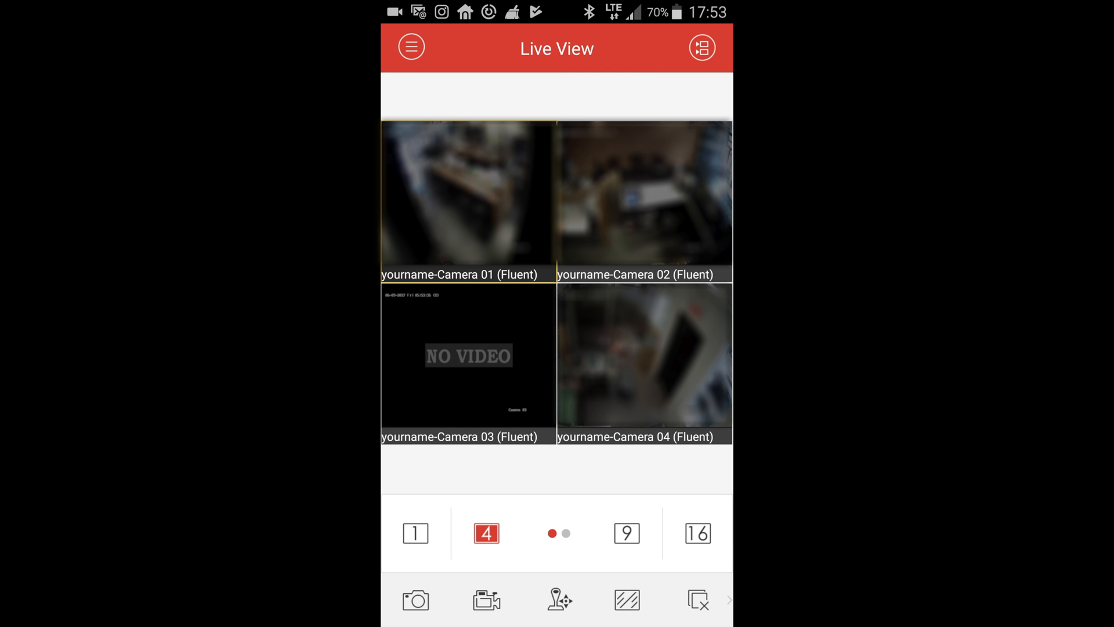